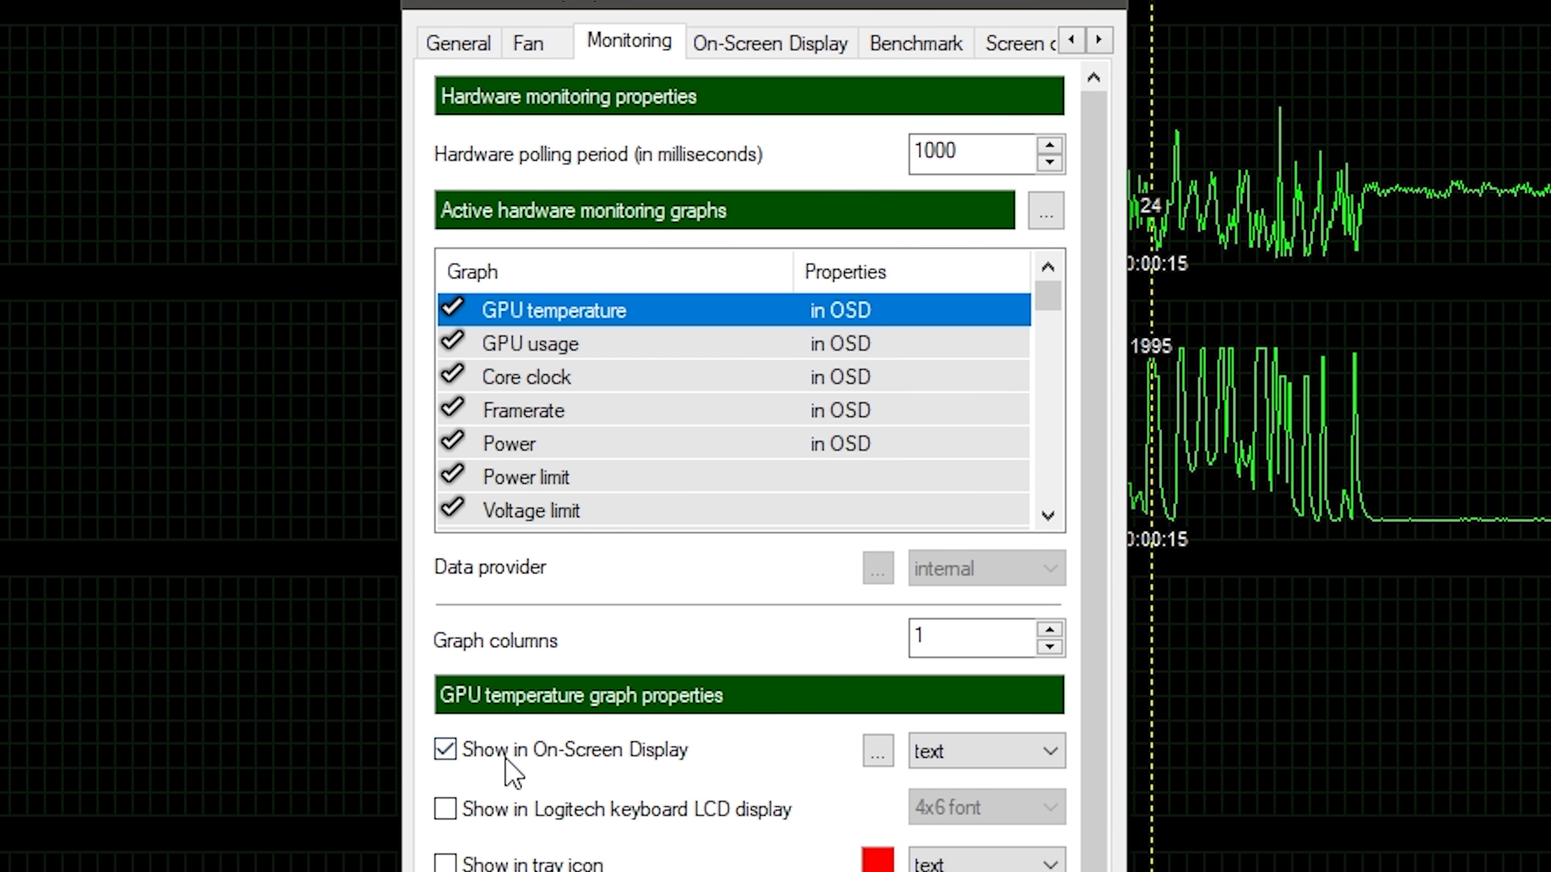
Toggle GPU temperature off and back on in the overlay, keeping it shown
left_click(444, 750)
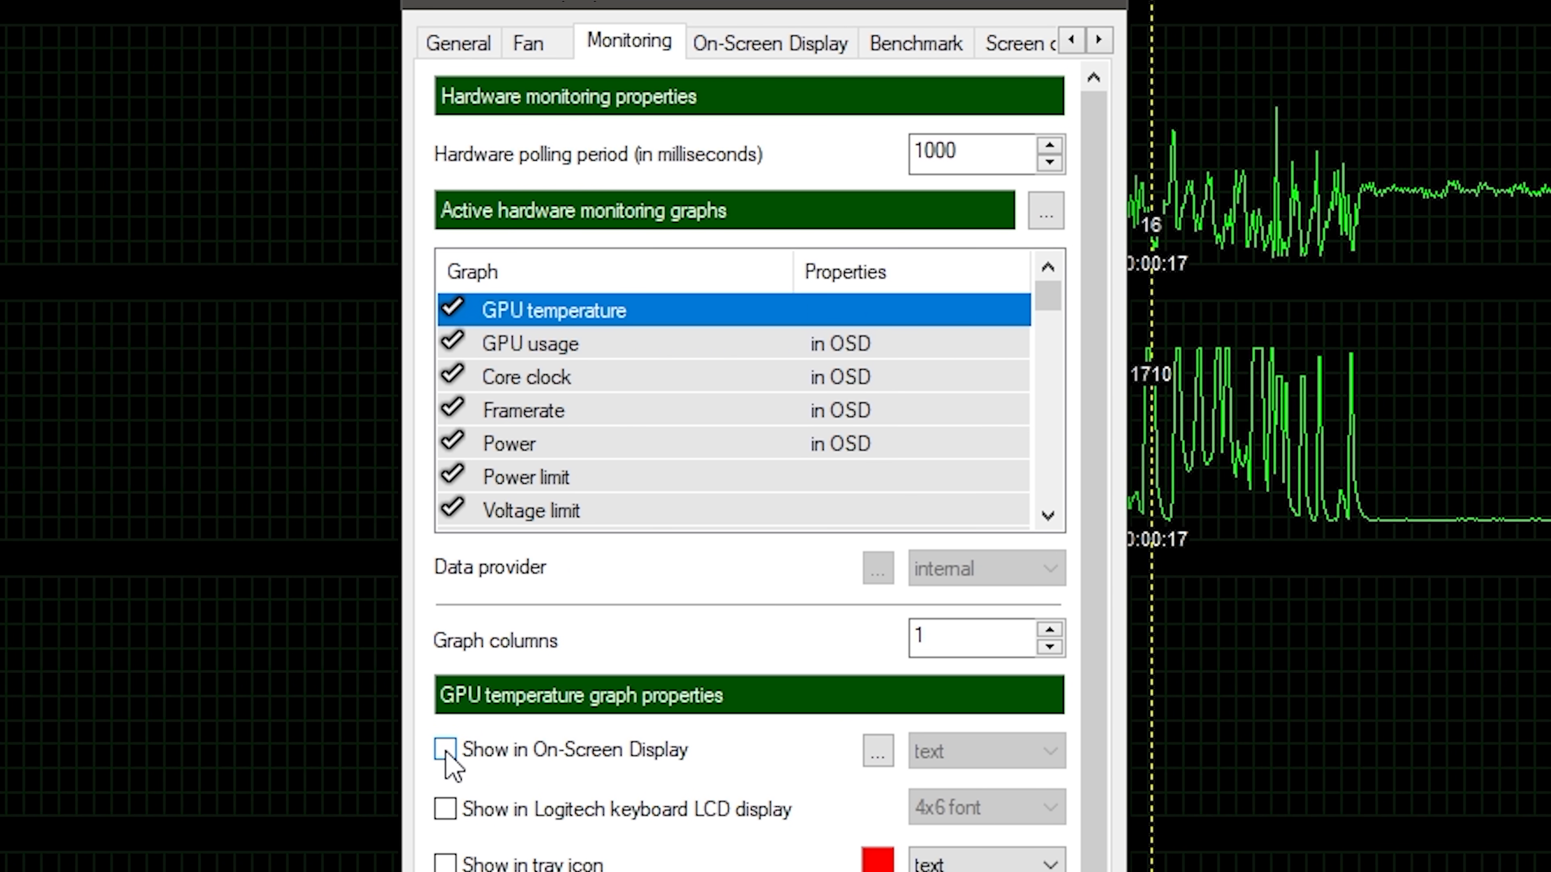
left_click(445, 750)
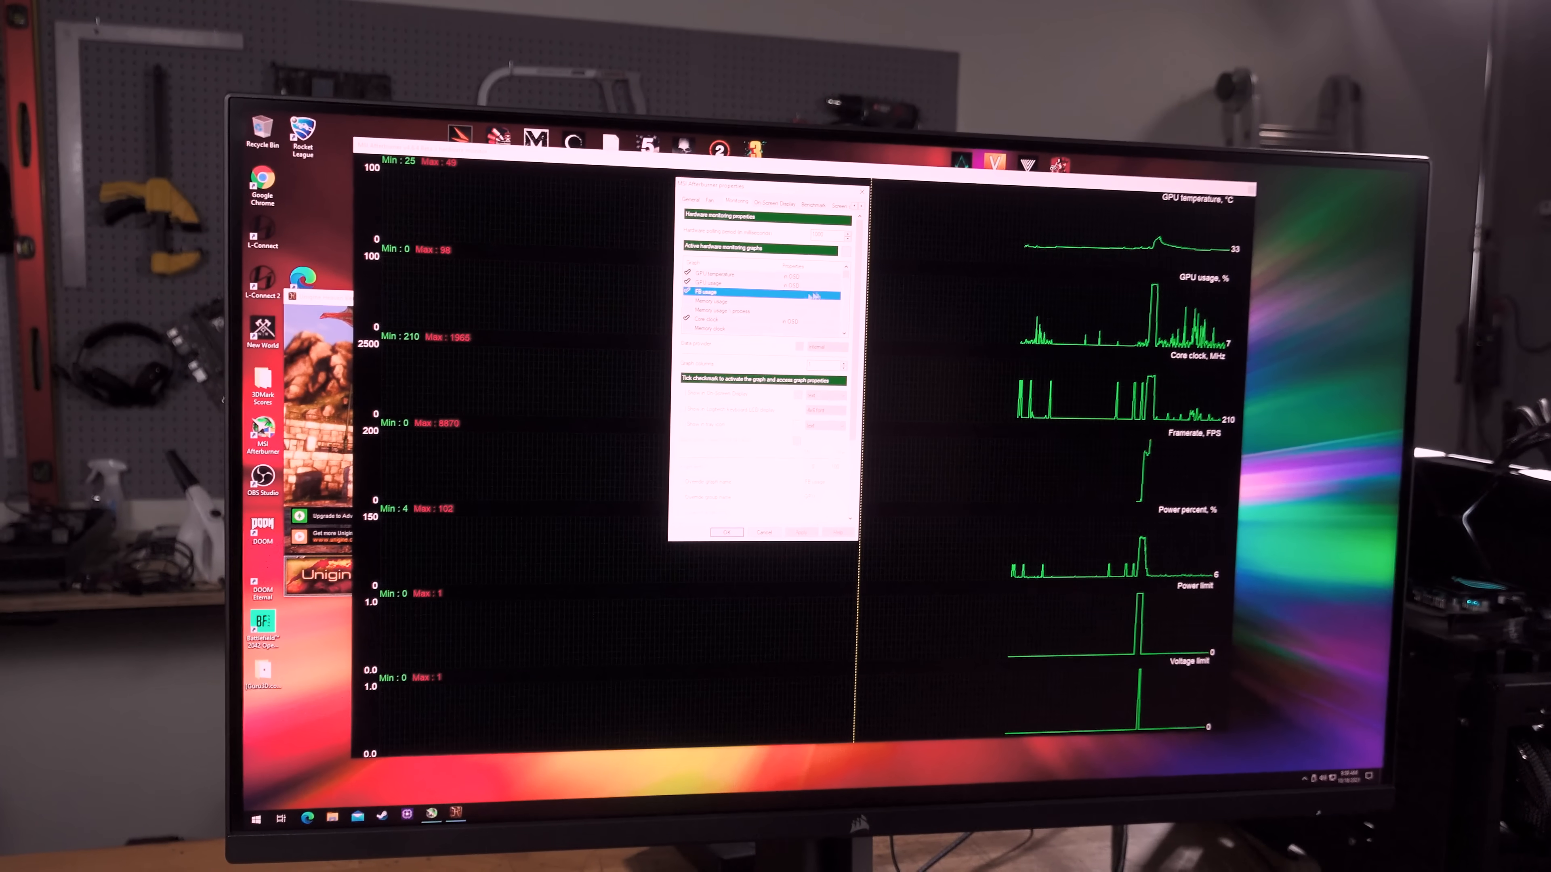
left_click(713, 275)
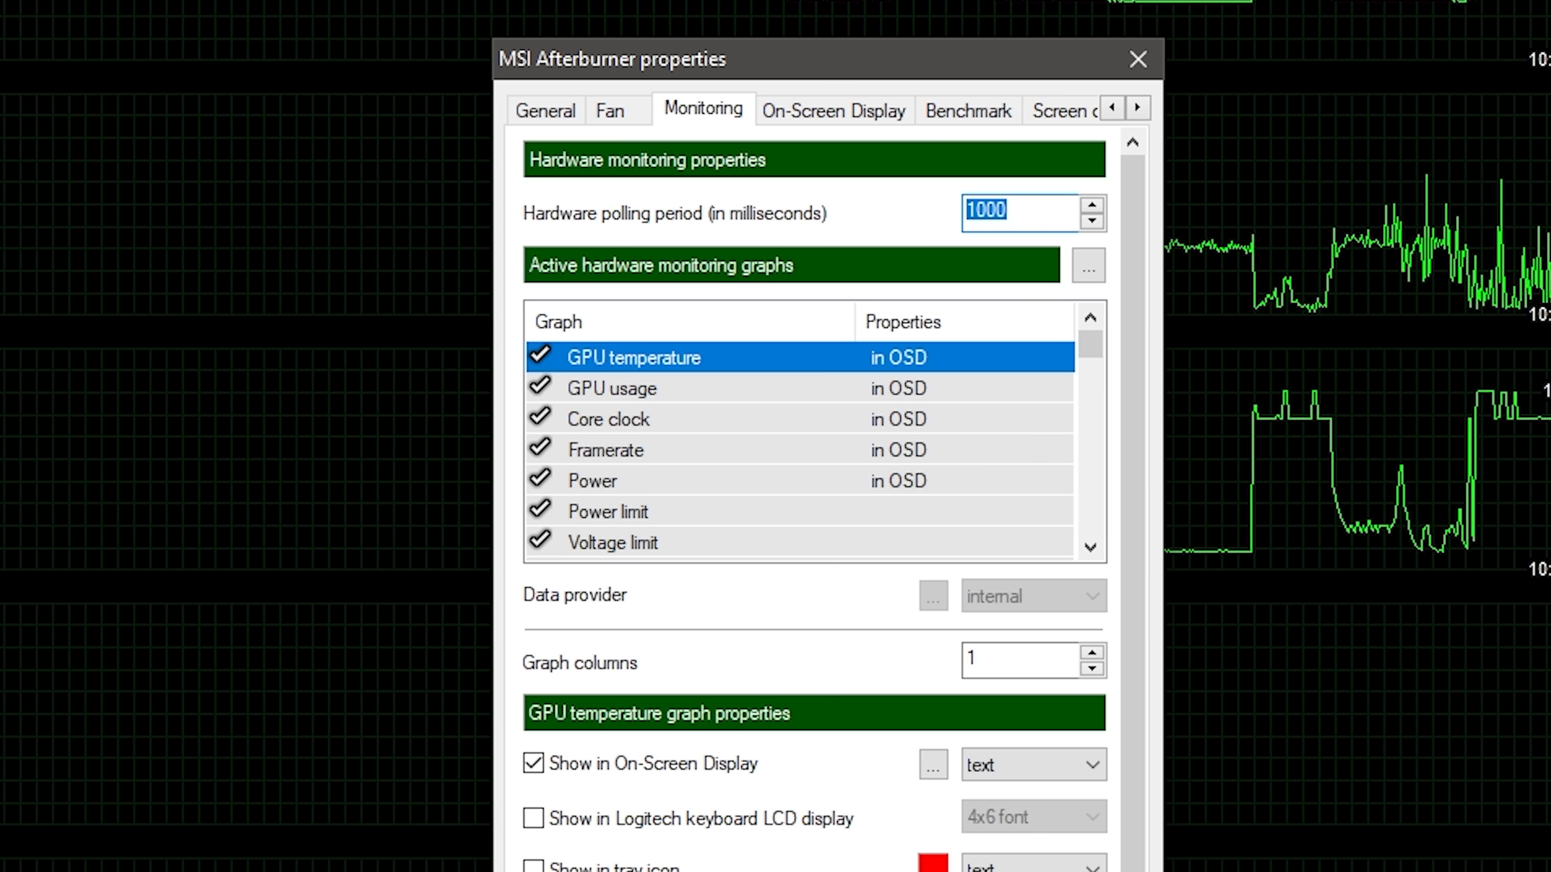
Enable the CPU temperature and CPU usage graphs so they show 'in OSD'
left_click(611, 388)
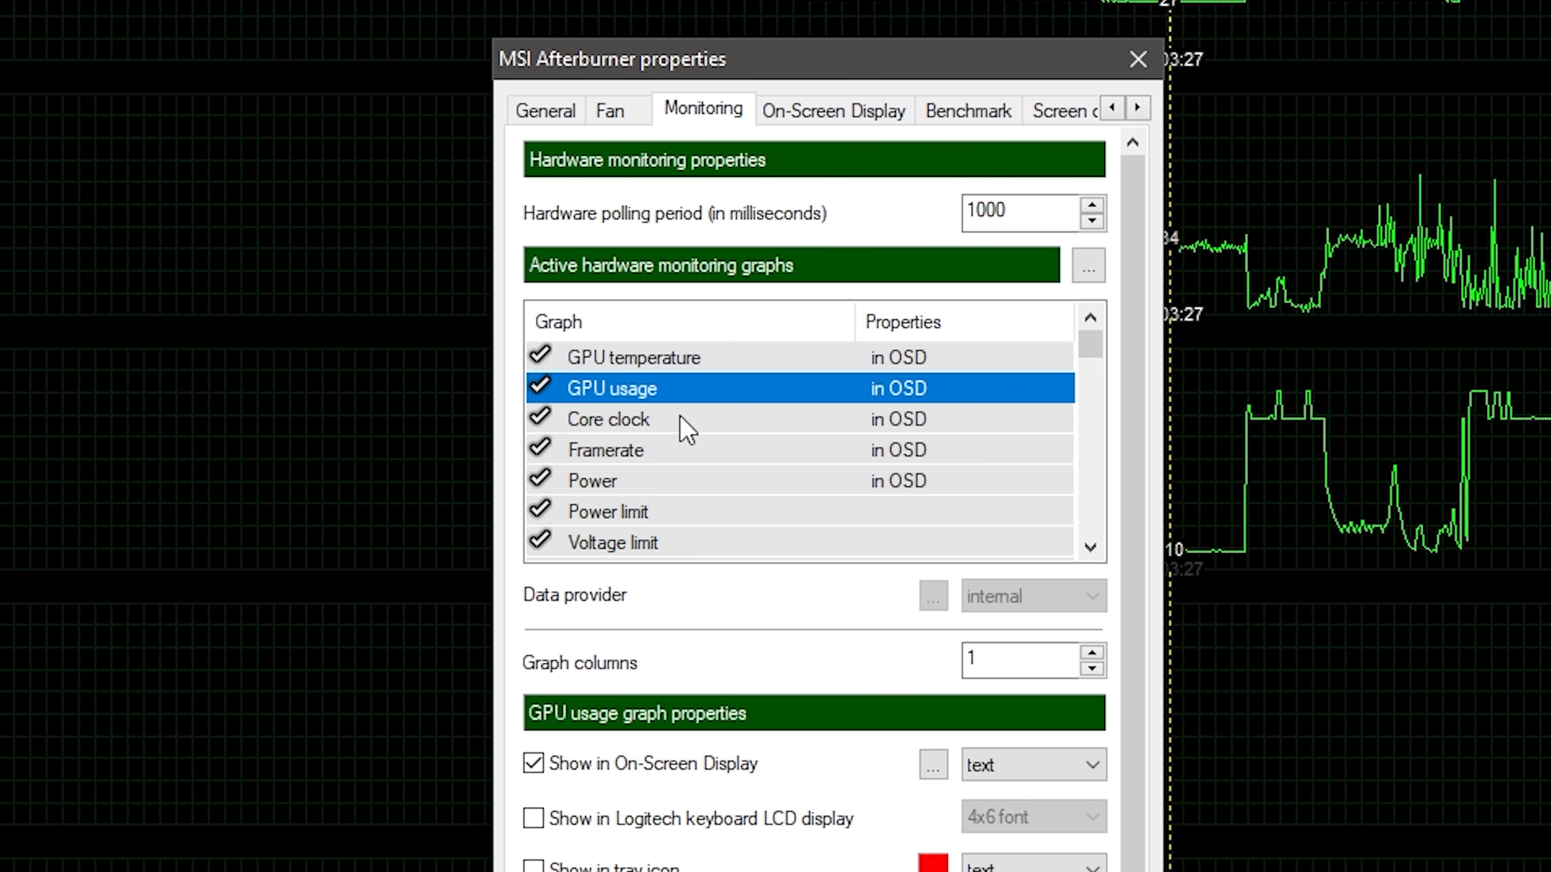
left_click(608, 418)
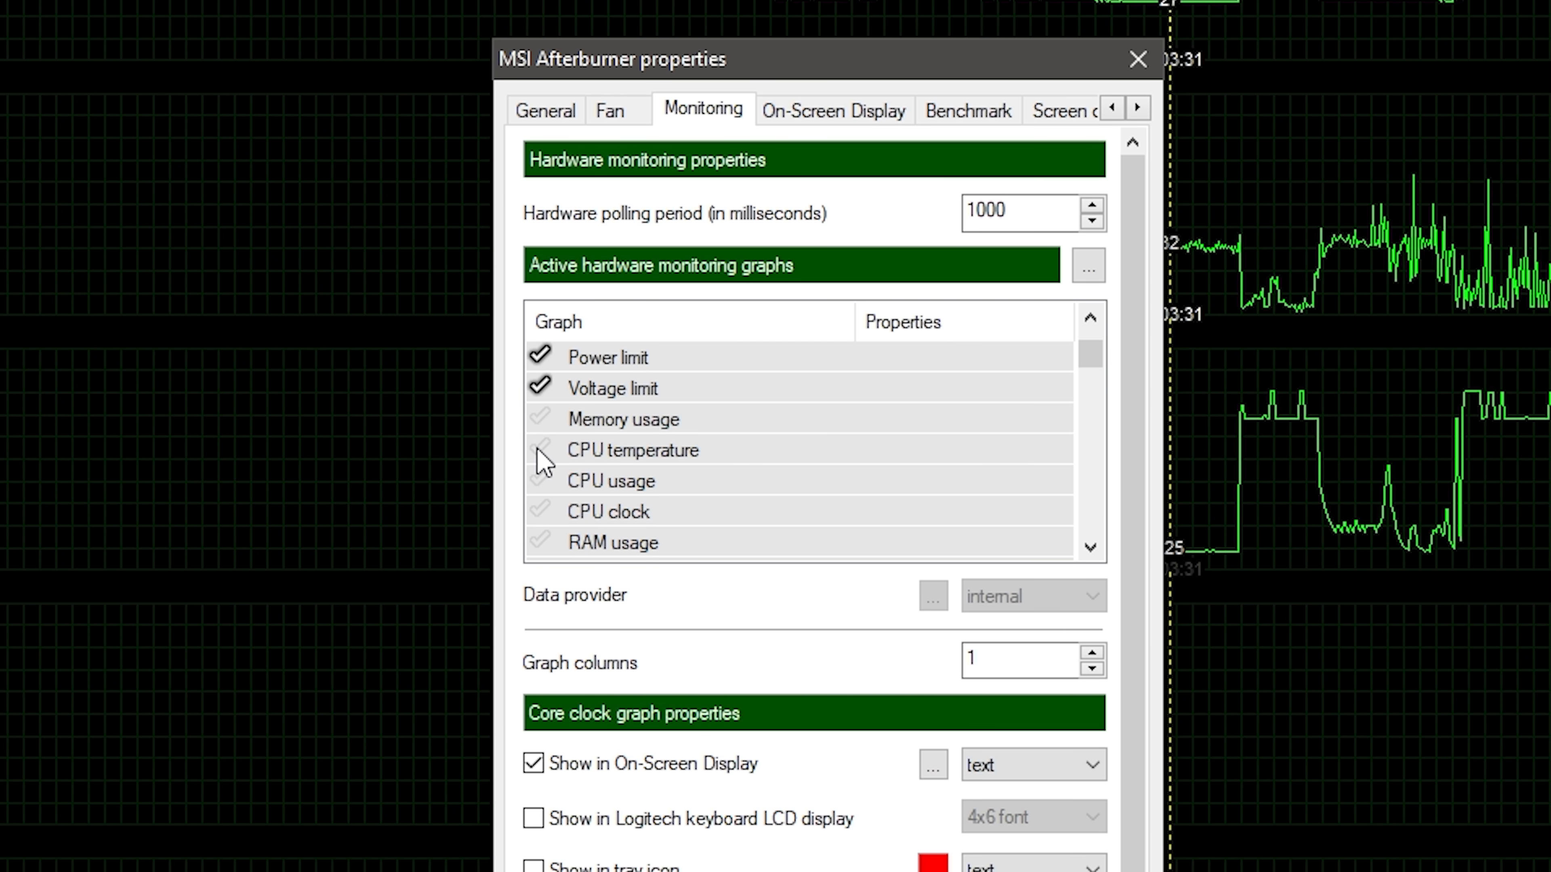
left_click(540, 450)
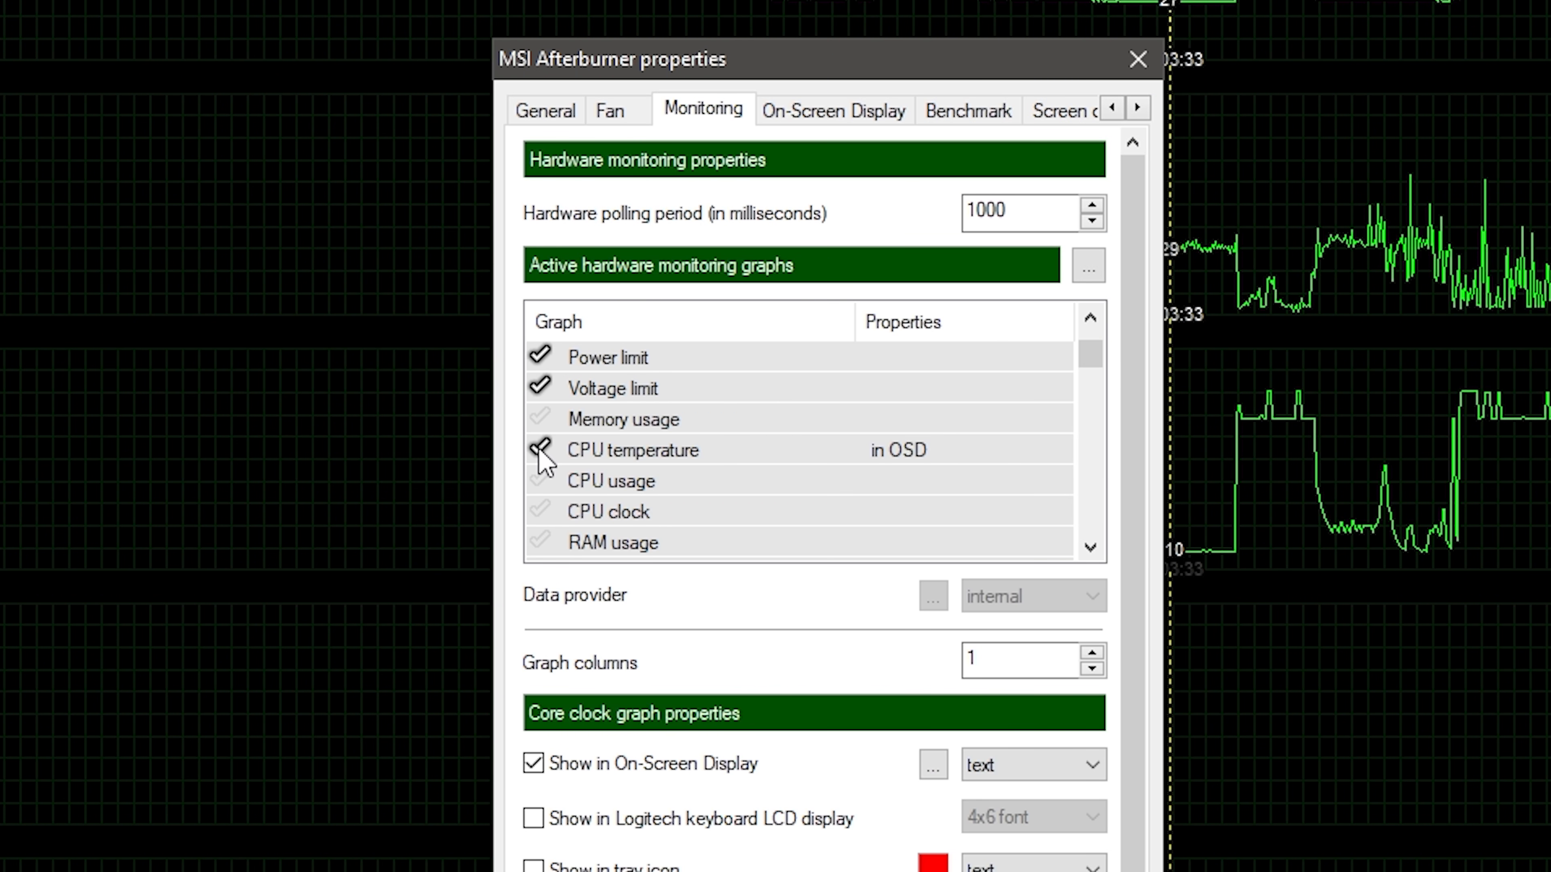
left_click(540, 481)
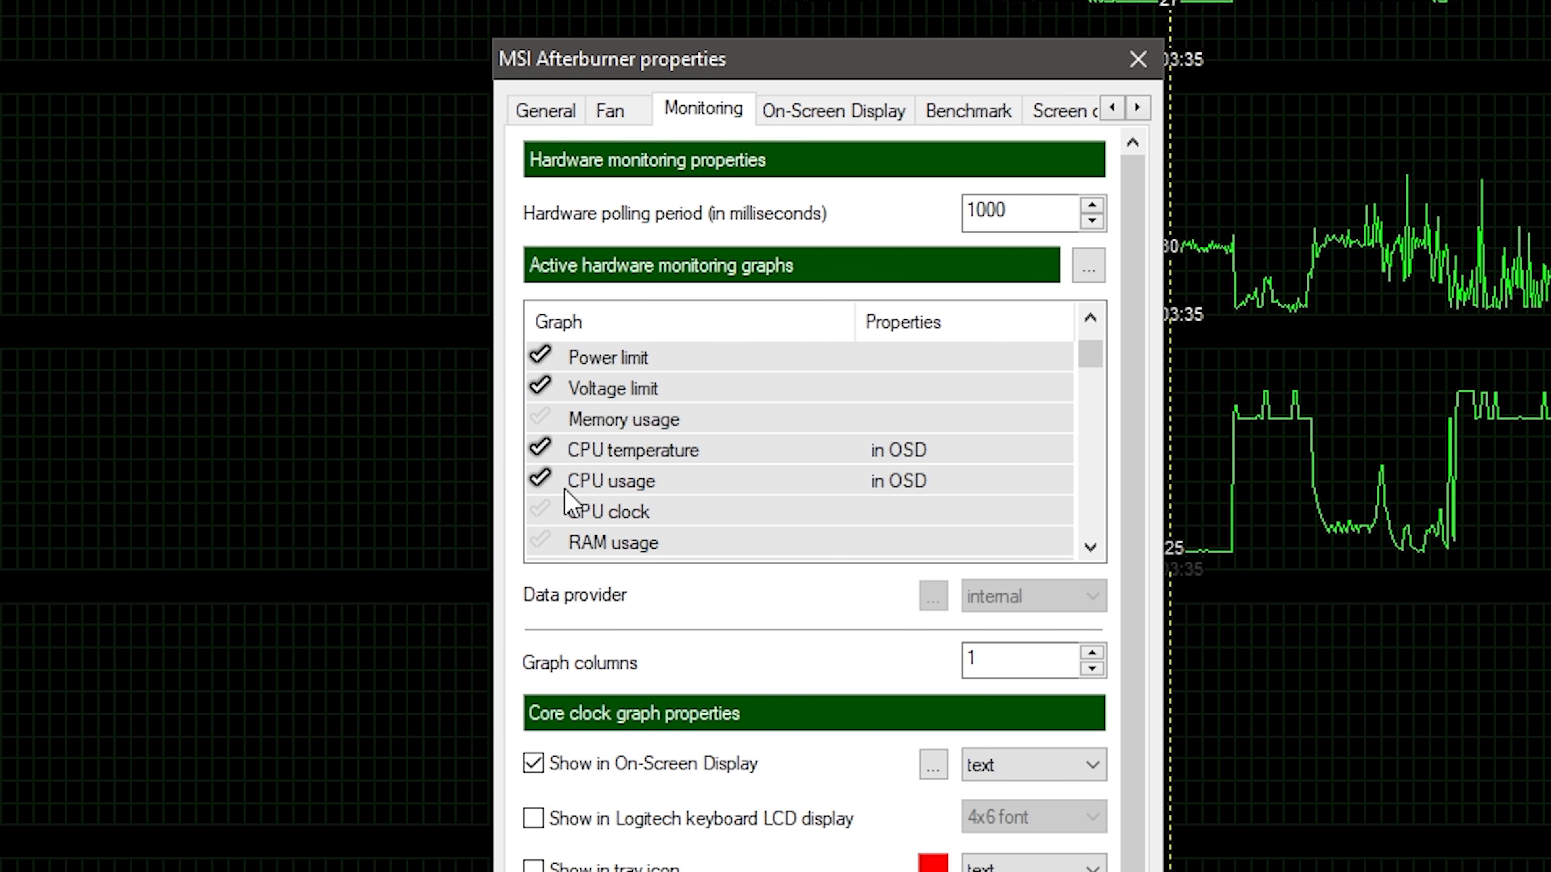
left_click(632, 450)
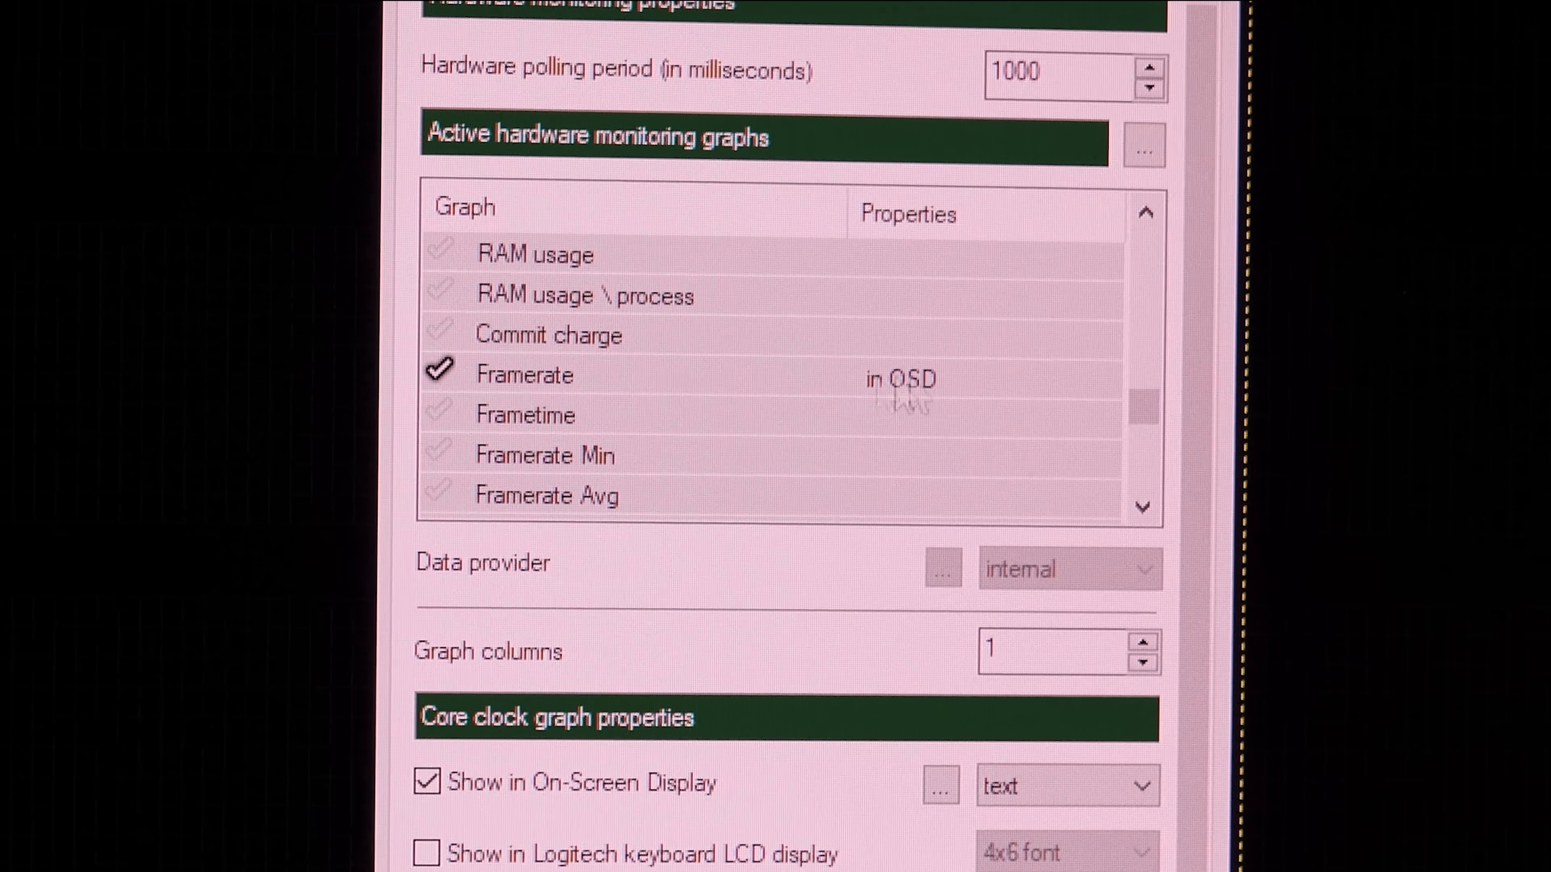
Scroll the graphs list down to the Framerate and Frametime entries
scroll("down", 3)
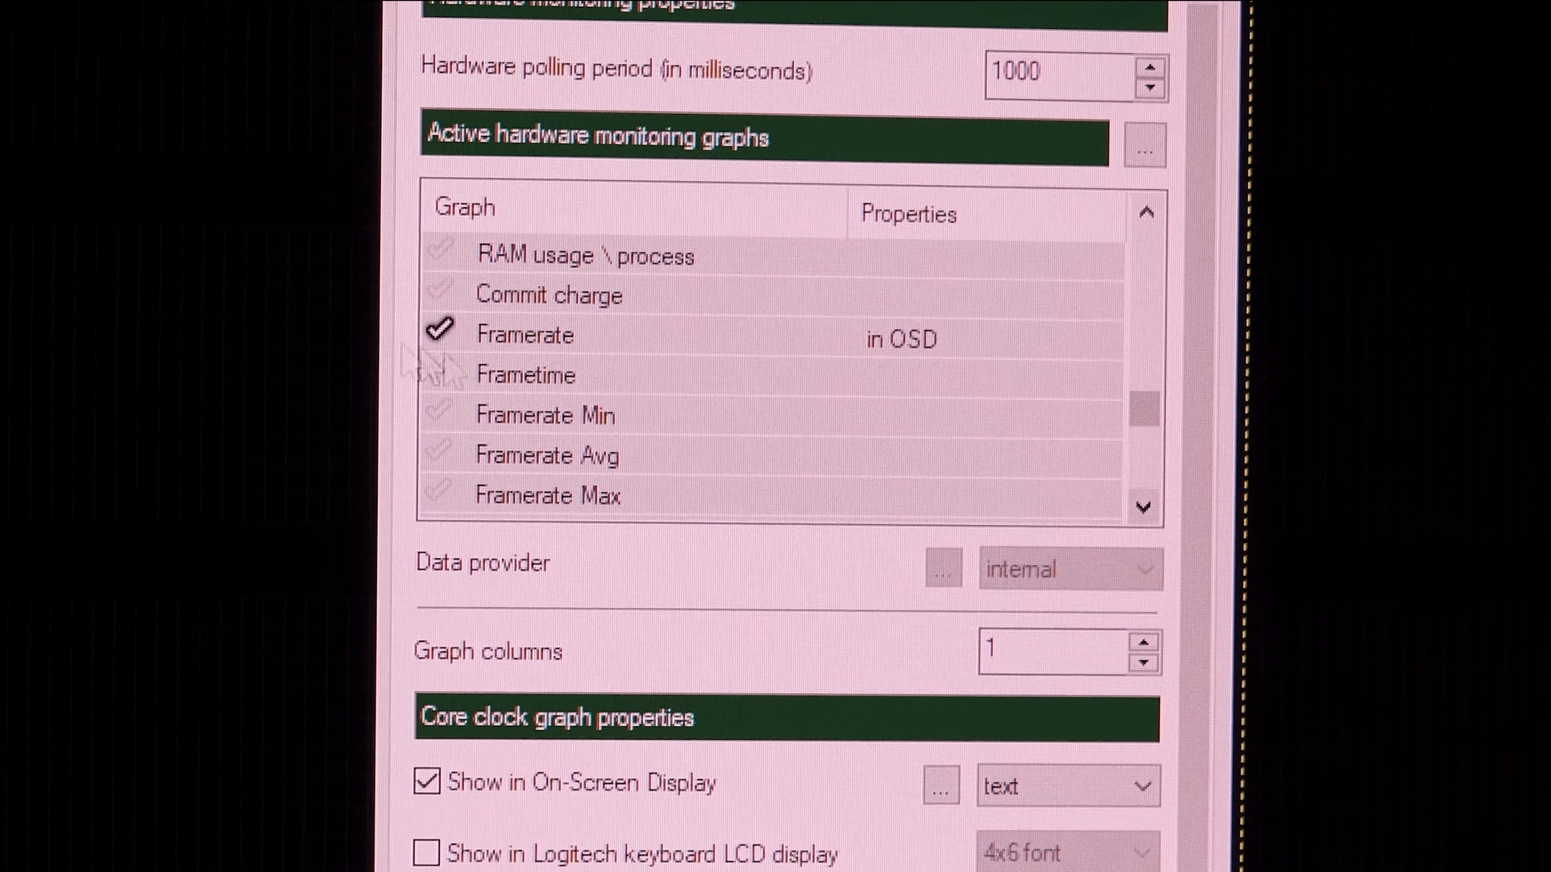
mouse_move(613, 435)
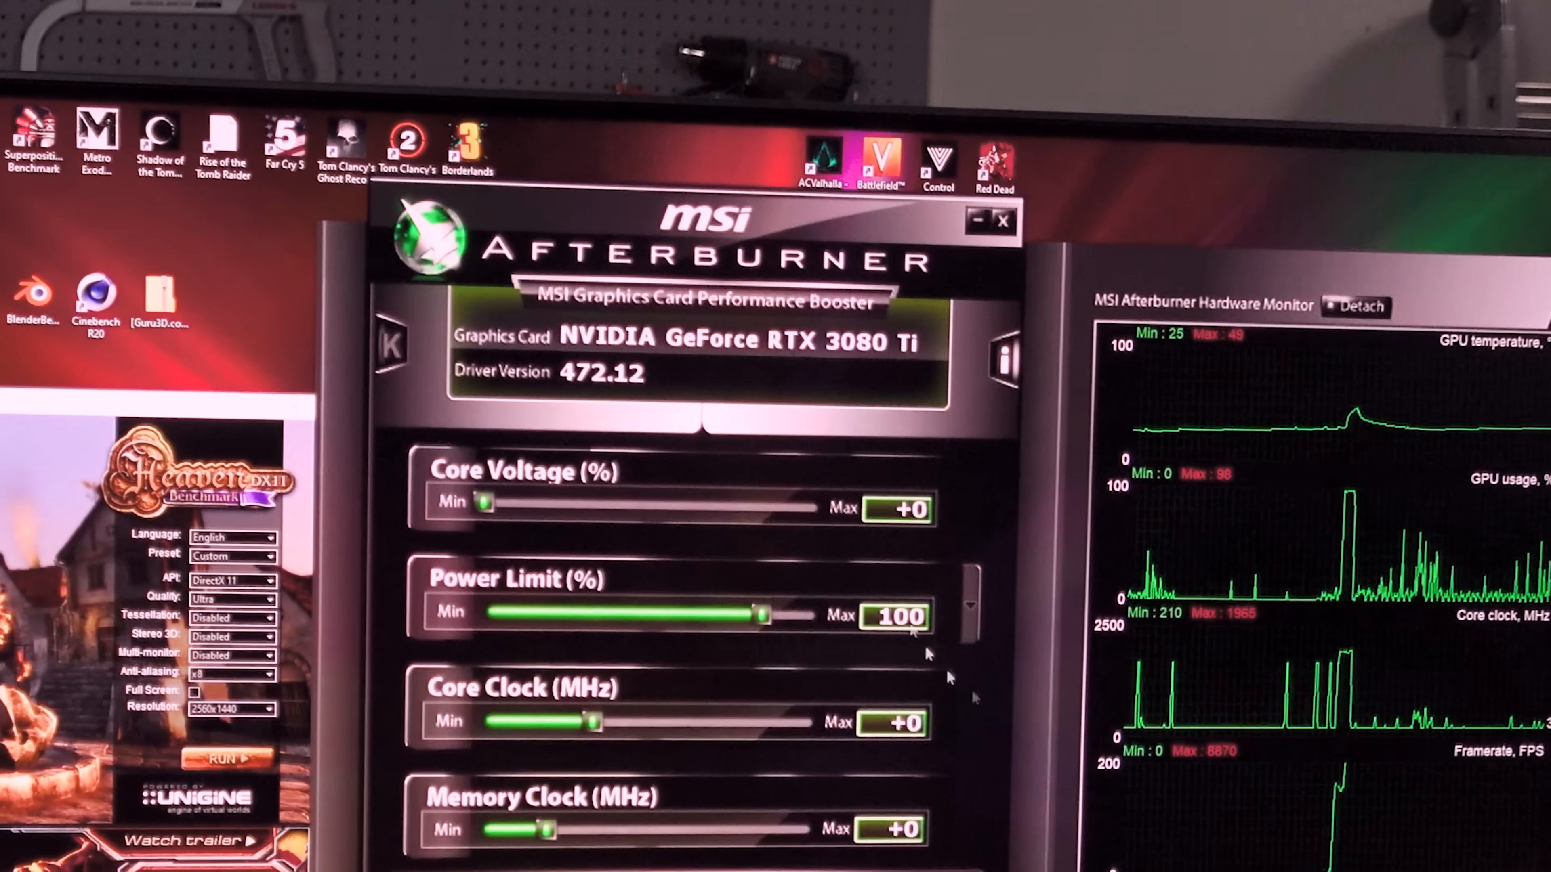
Reopen Settings to reach the On-Screen Display hotkey page
left_click(230, 758)
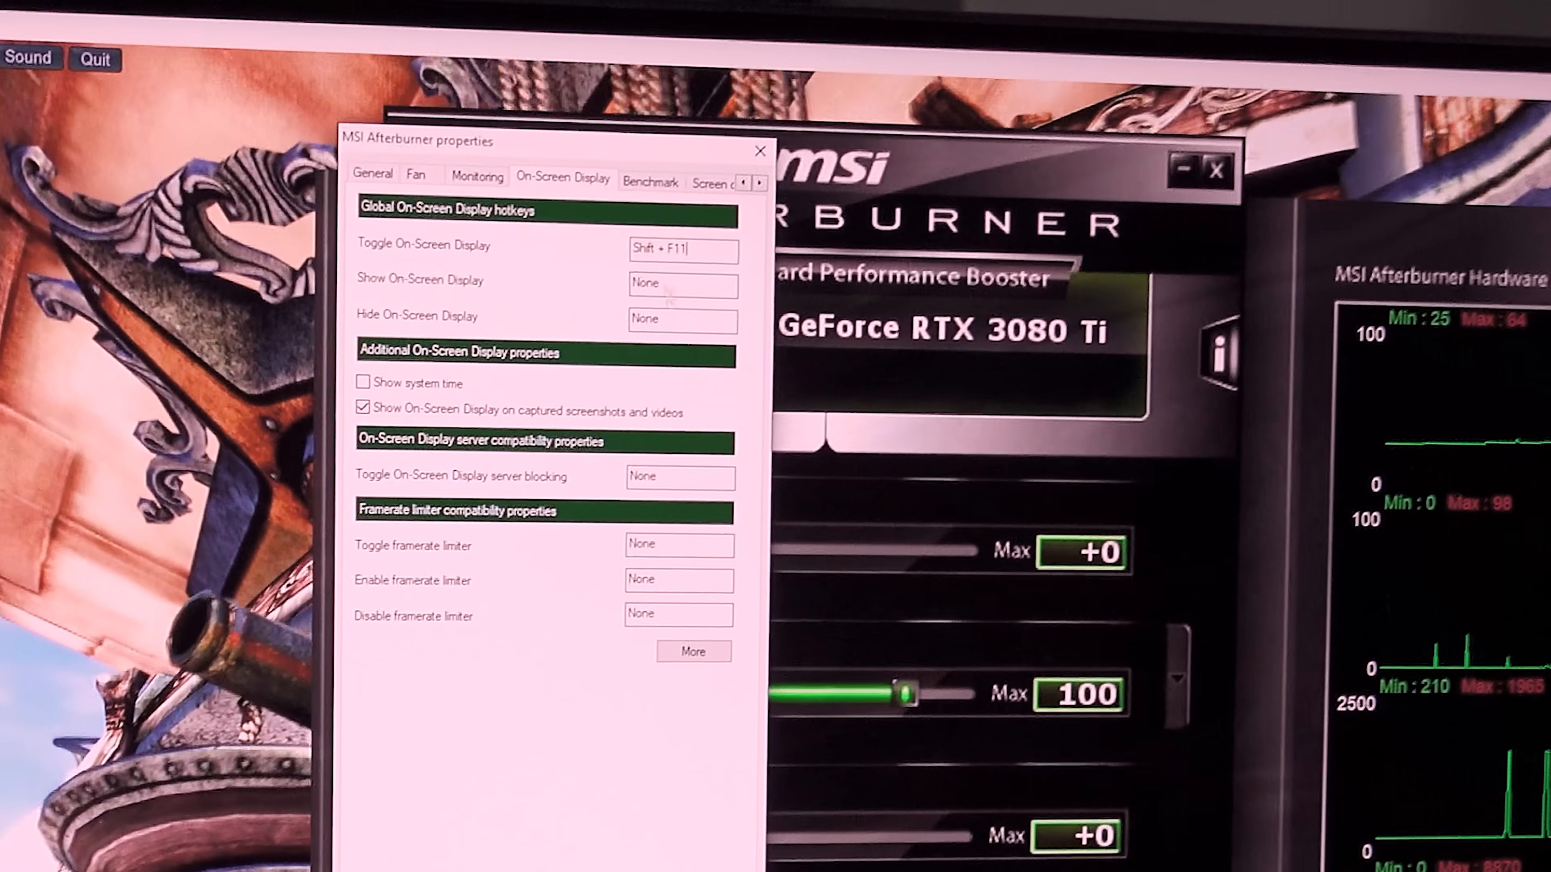
Launch RivaTuner Statistics Server from the system tray beside Afterburner
left_click(693, 651)
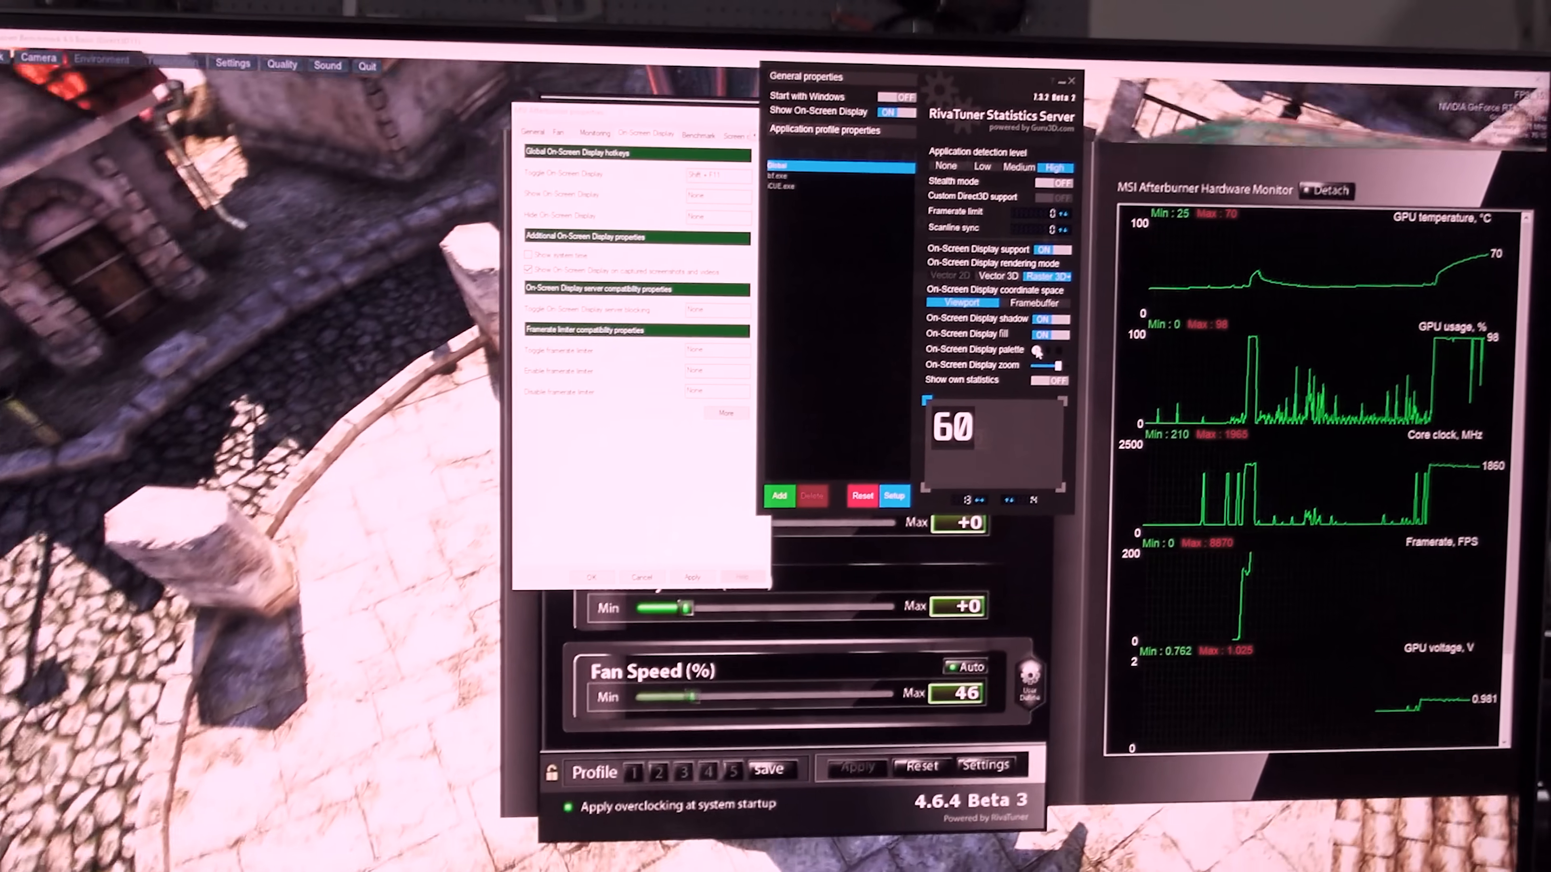
Set the overlay text colour to red from the palette, keeping the background fill on
left_click(1047, 353)
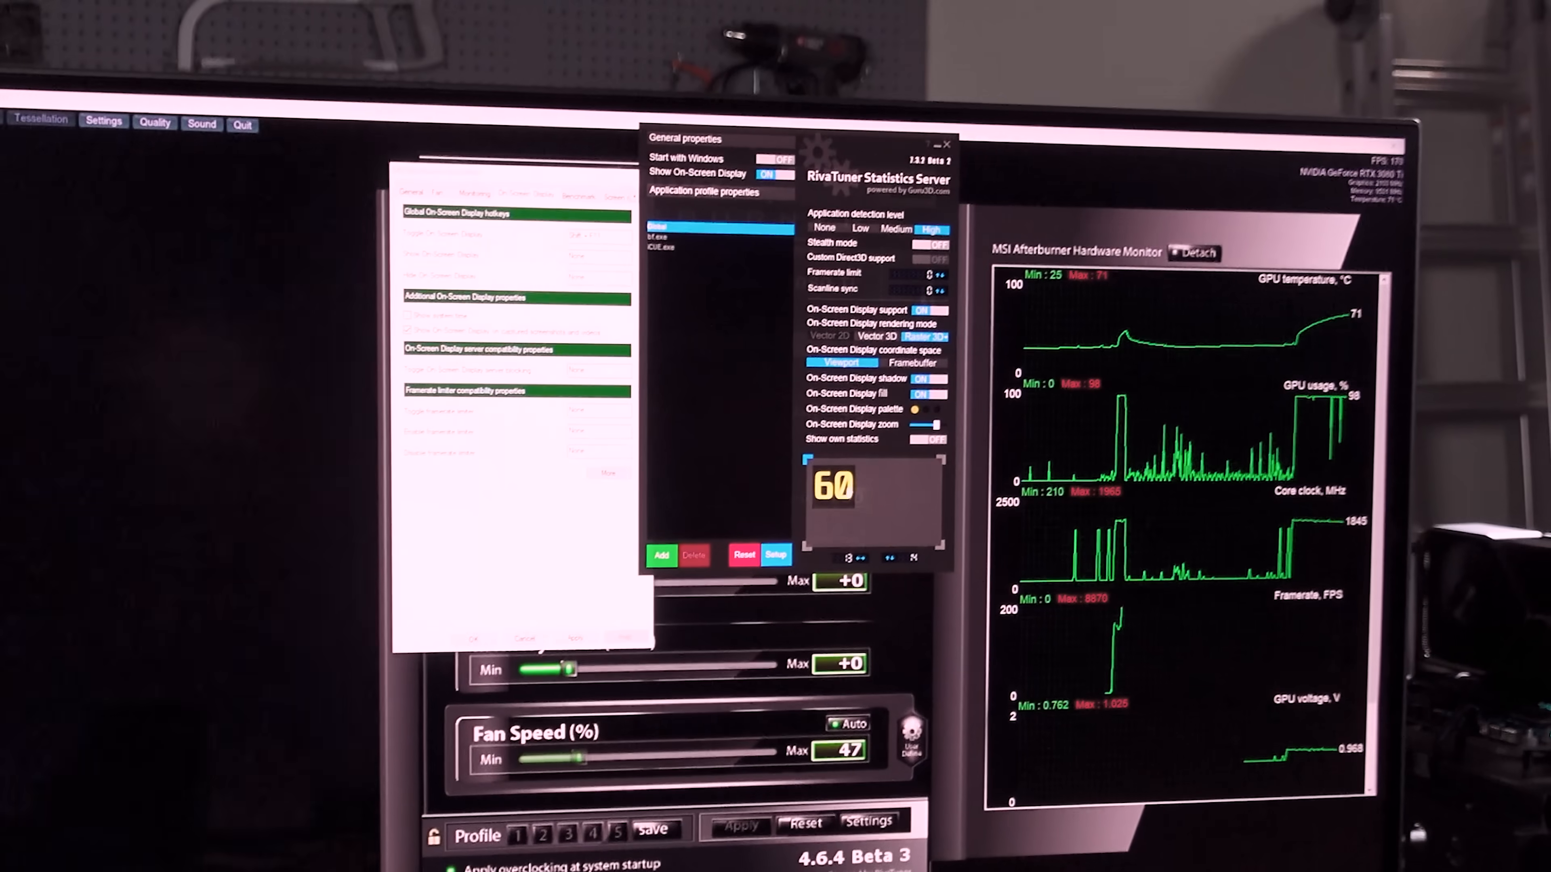
left_click(888, 410)
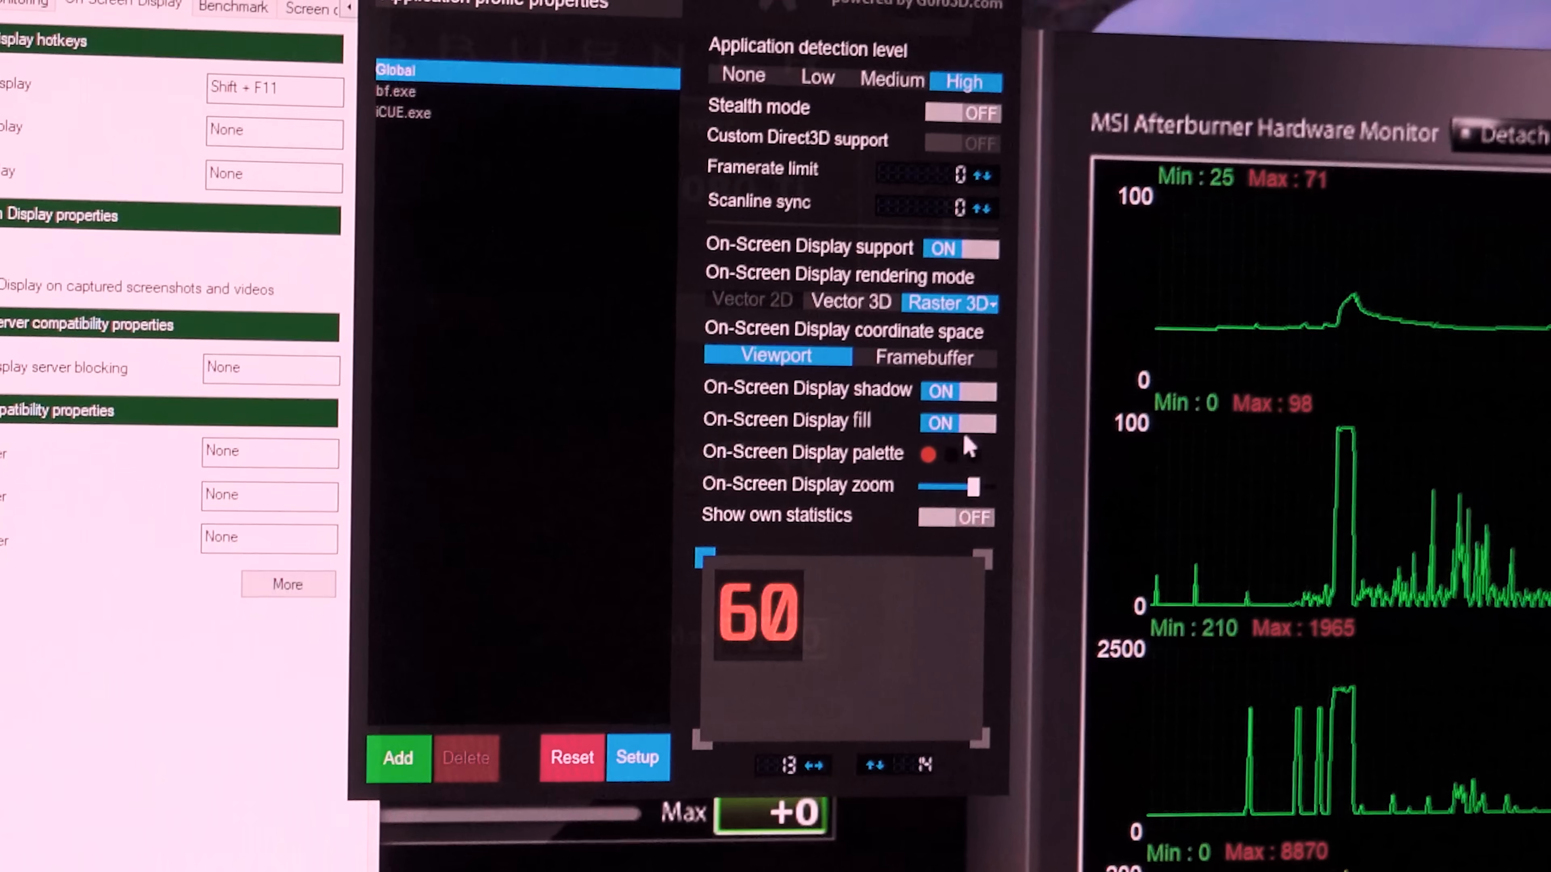
left_click(957, 423)
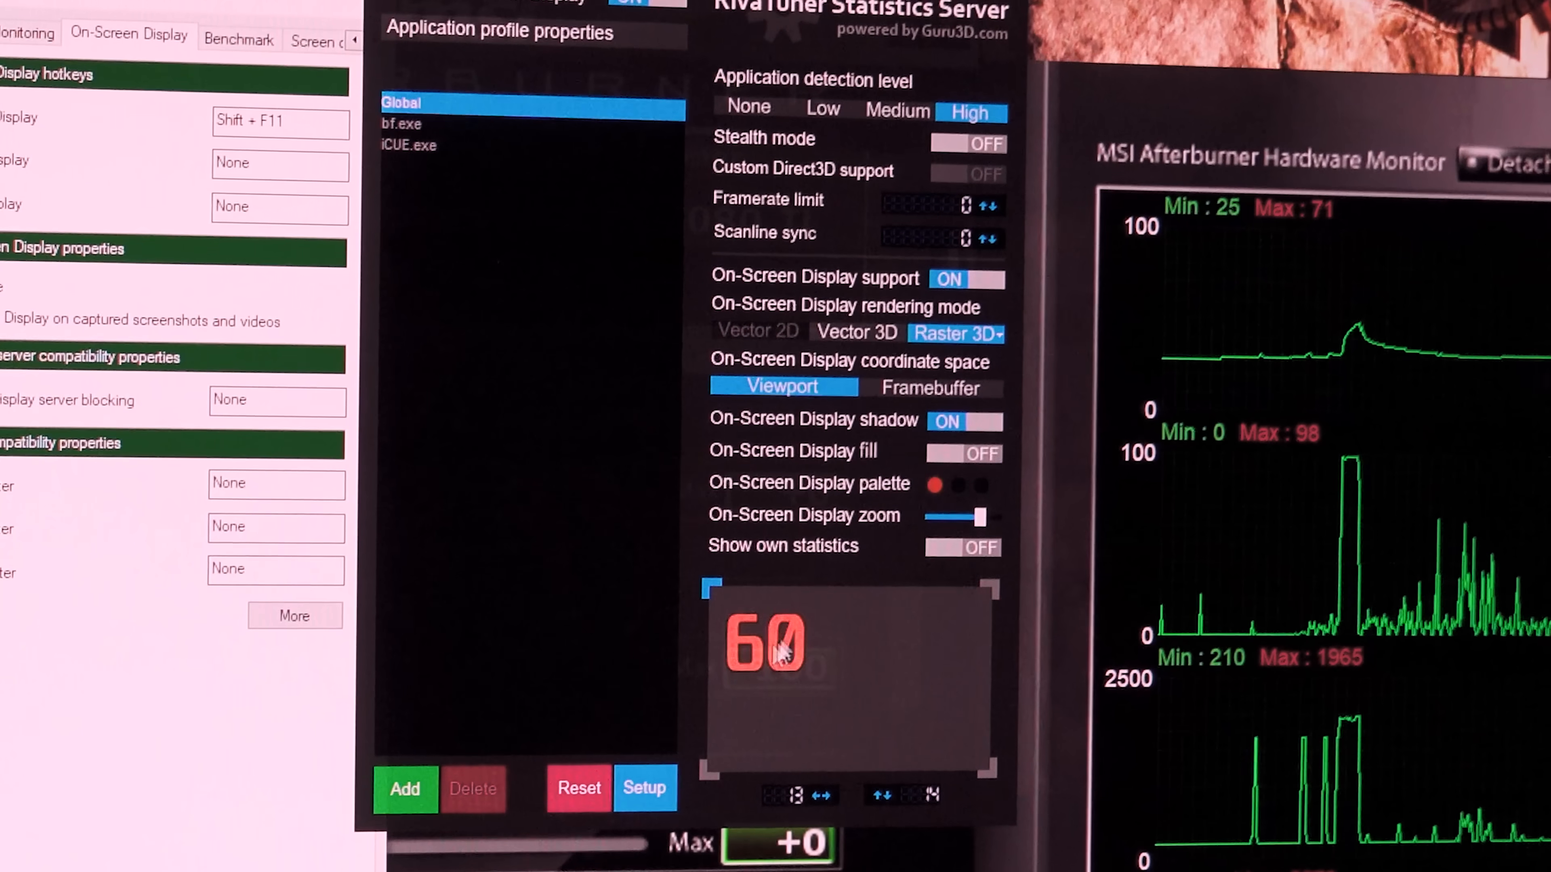
left_click(960, 454)
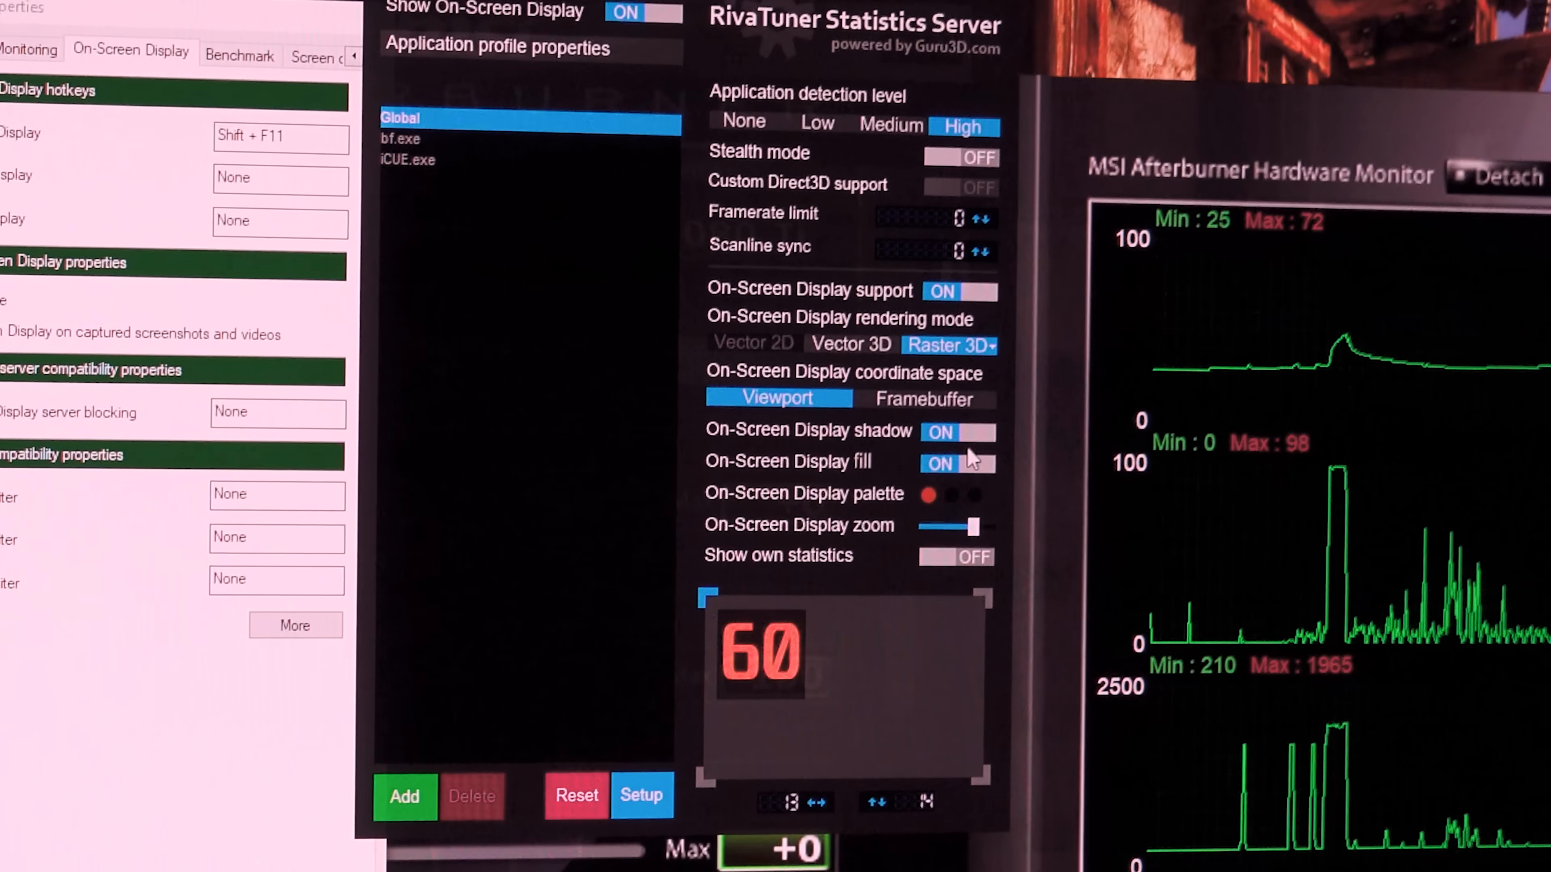
left_click(955, 432)
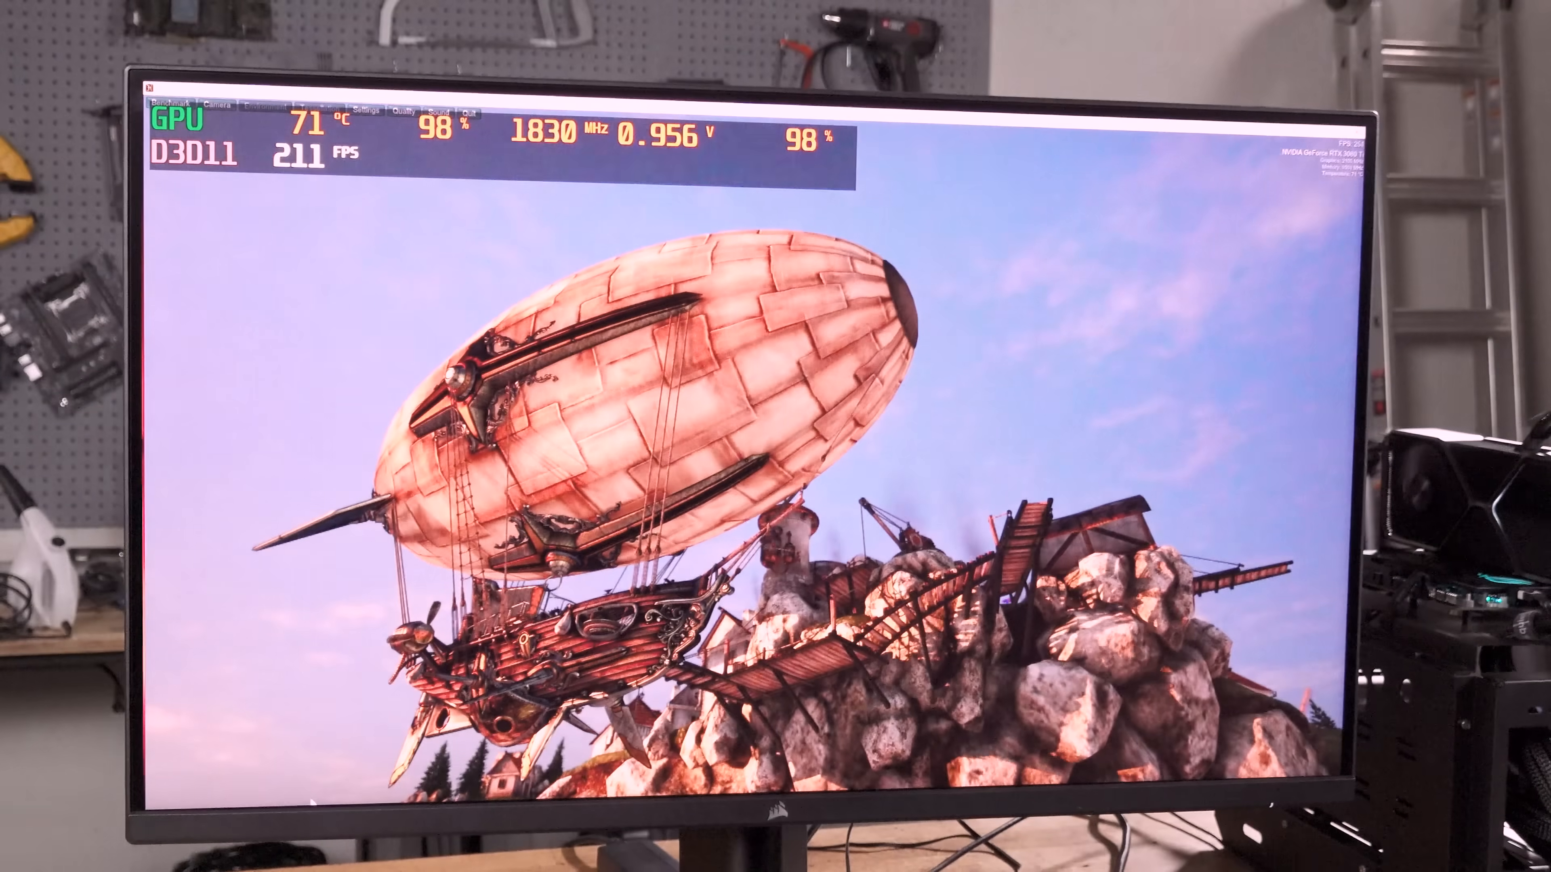
left_click(144, 786)
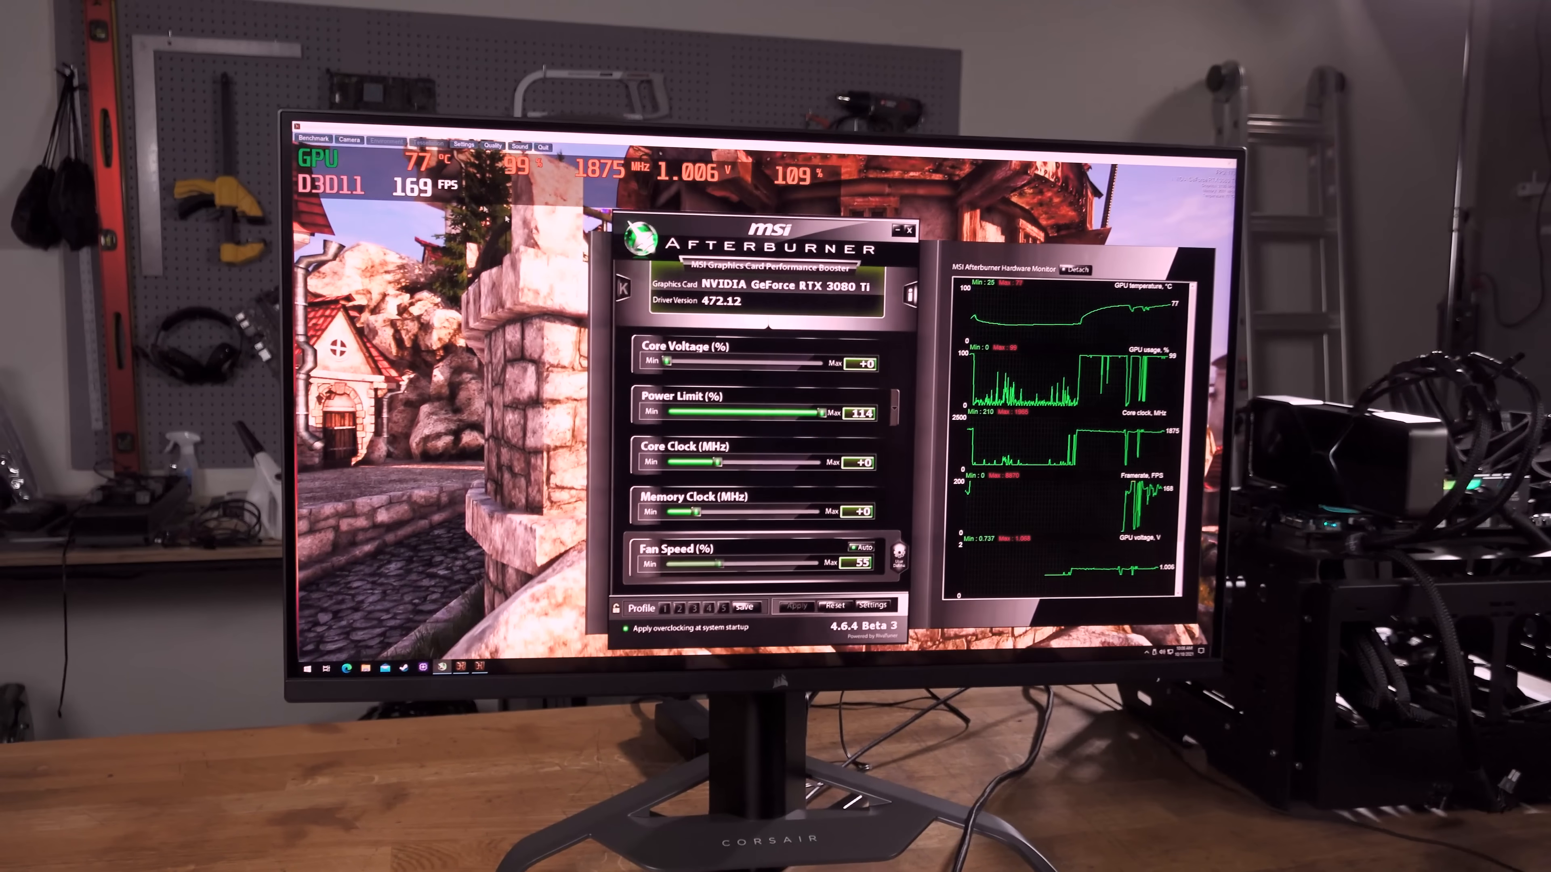
Restore the MSI Afterburner main window over the Heaven benchmark
left_click_drag(840, 413, 815, 413)
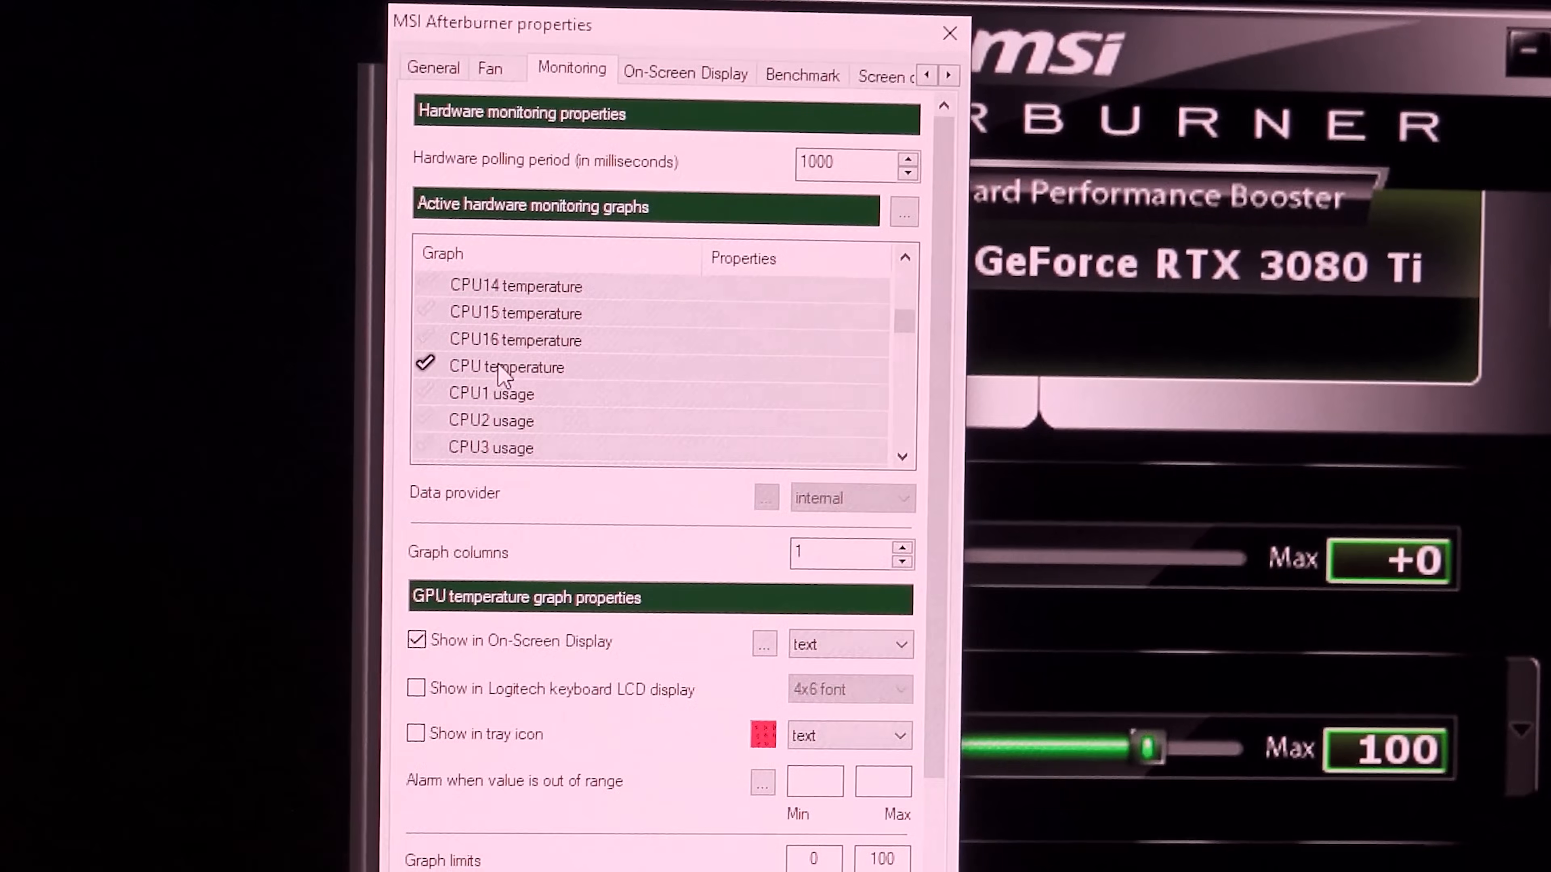
Select the CPU temperature graph to set it to show in the on-screen display
left_click(506, 367)
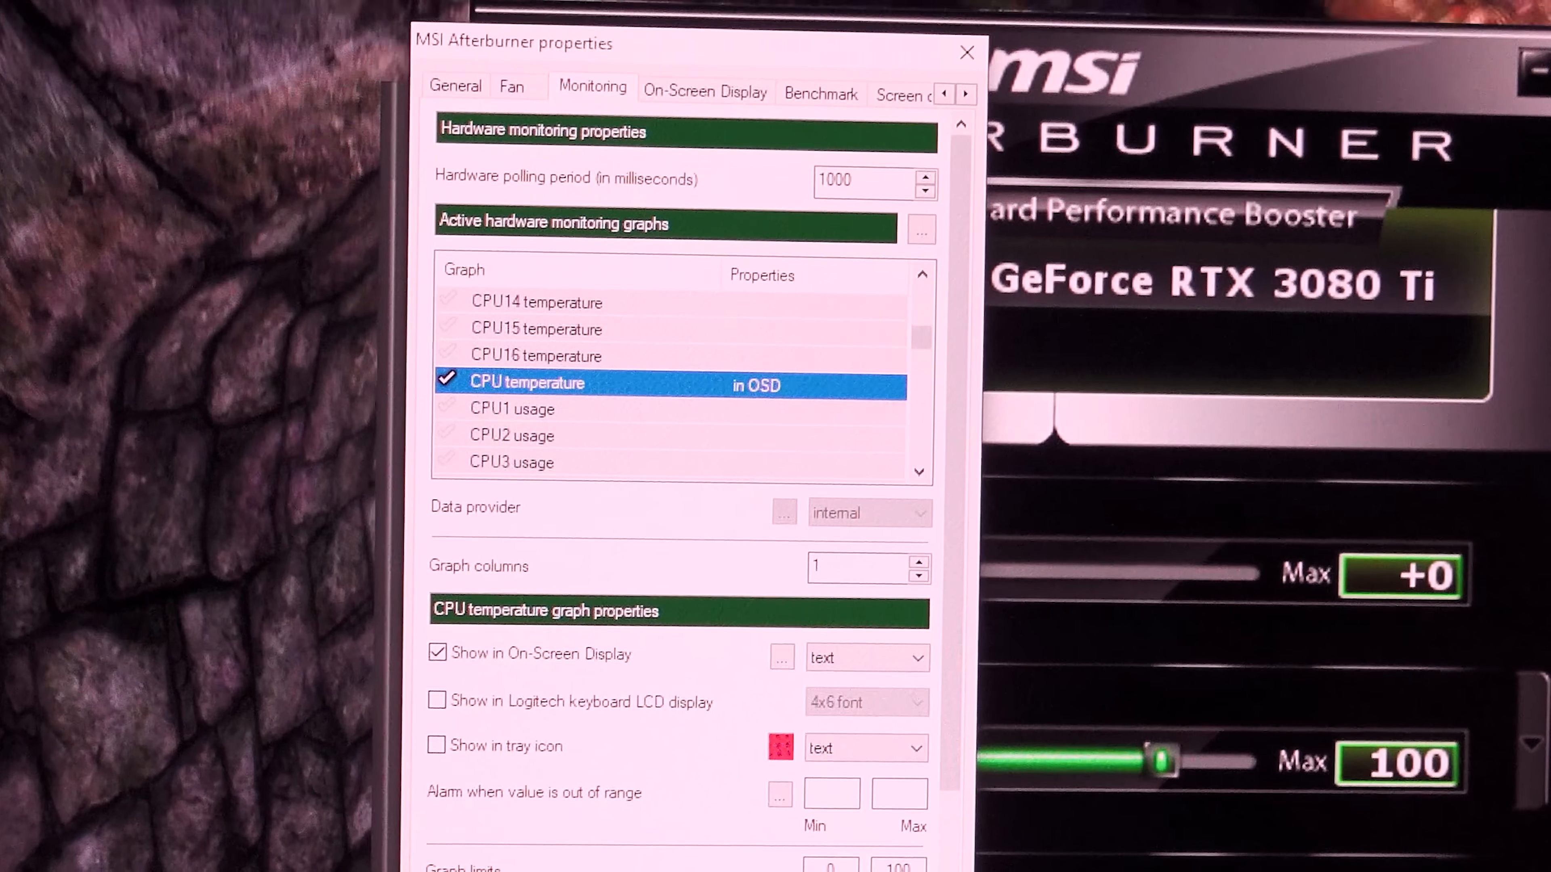